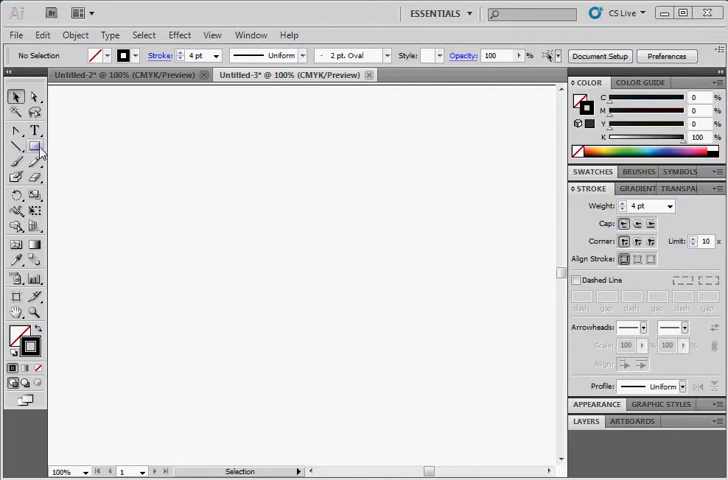
# - Draw two unfilled black-stroked squares side by side on the artboard
pyautogui.moveTo(112, 148); pyautogui.dragTo(236, 278)
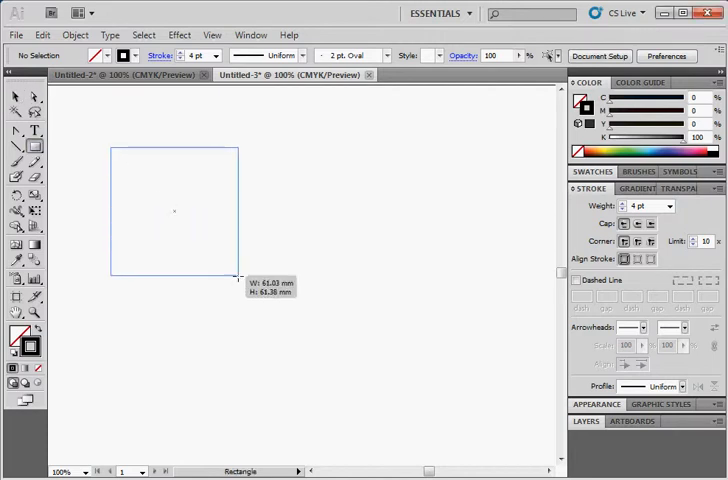
pyautogui.moveTo(288, 184); pyautogui.dragTo(432, 330)
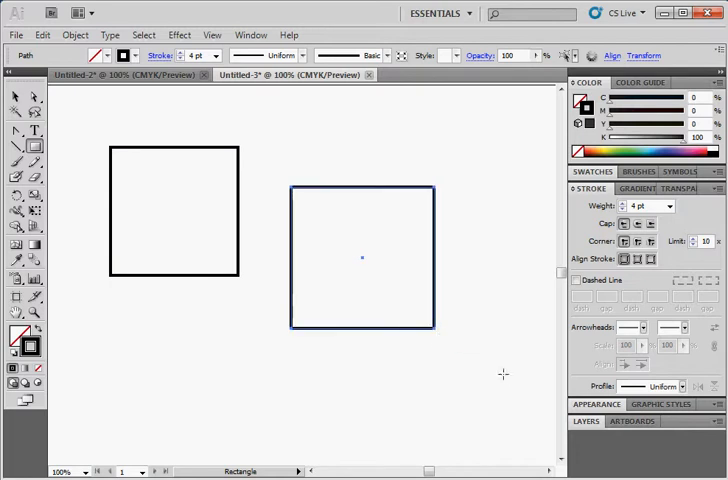
pyautogui.click(16, 96)
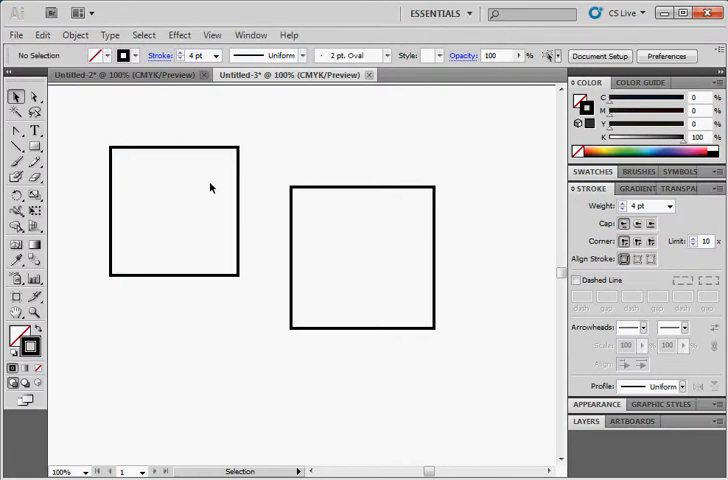
pyautogui.moveTo(216, 204)
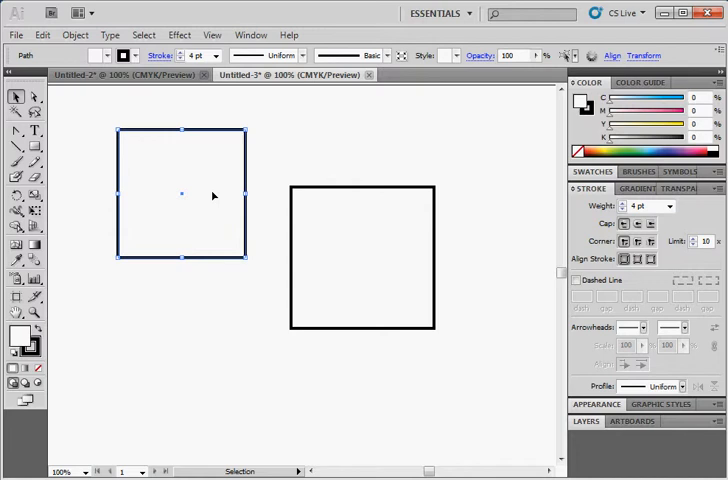
pyautogui.moveTo(182, 200)
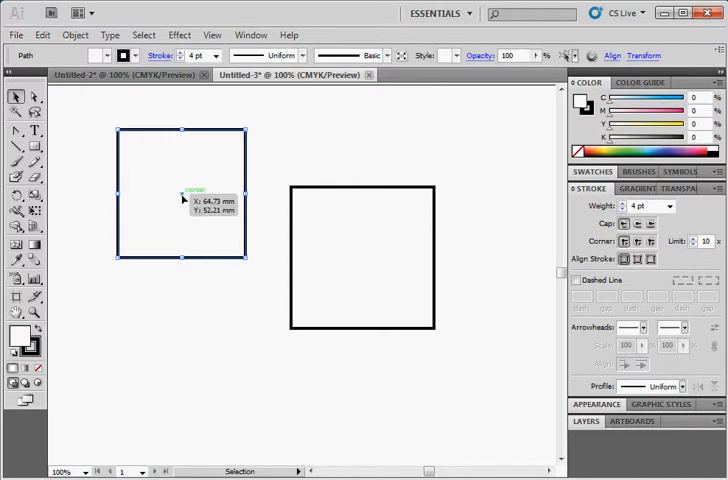
pyautogui.moveTo(248, 160)
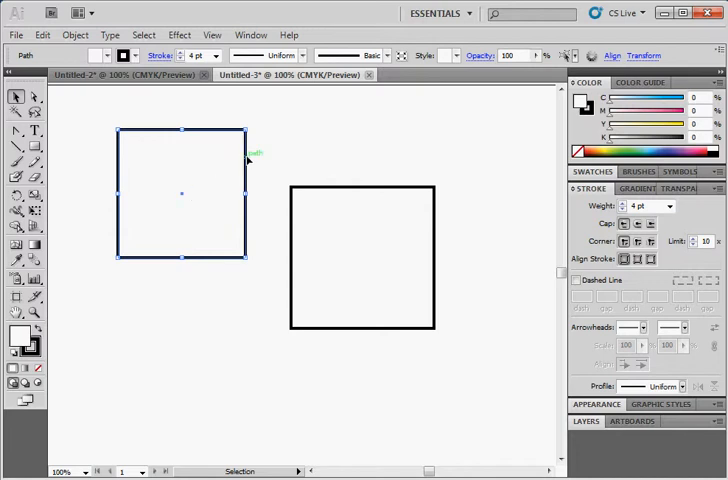
pyautogui.moveTo(296, 222)
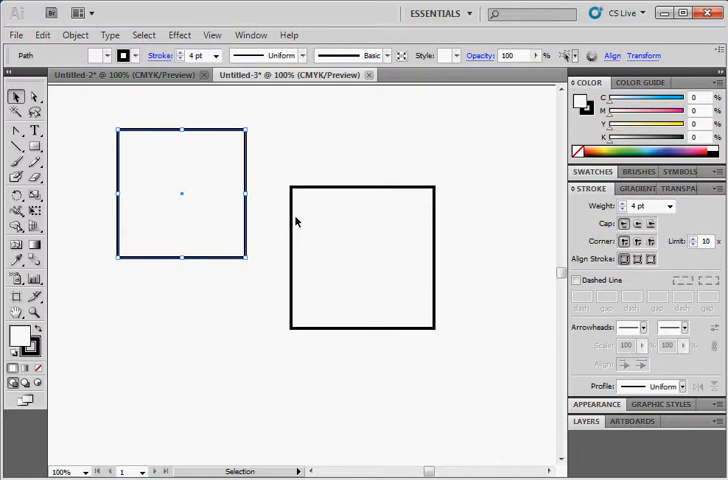
pyautogui.moveTo(54, 384)
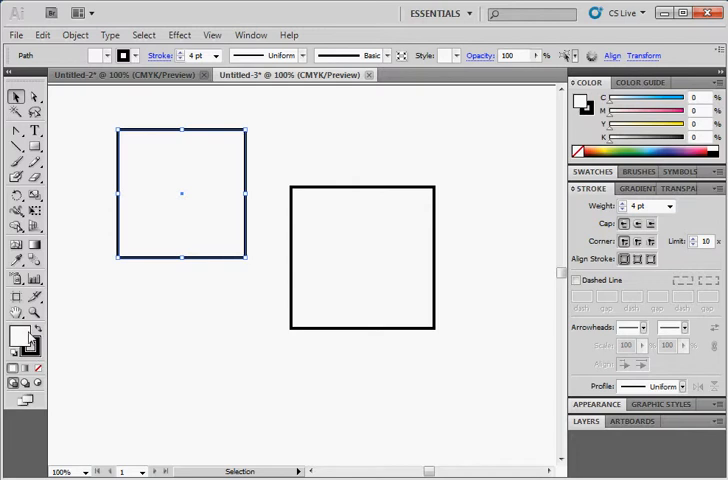
pyautogui.moveTo(18, 340)
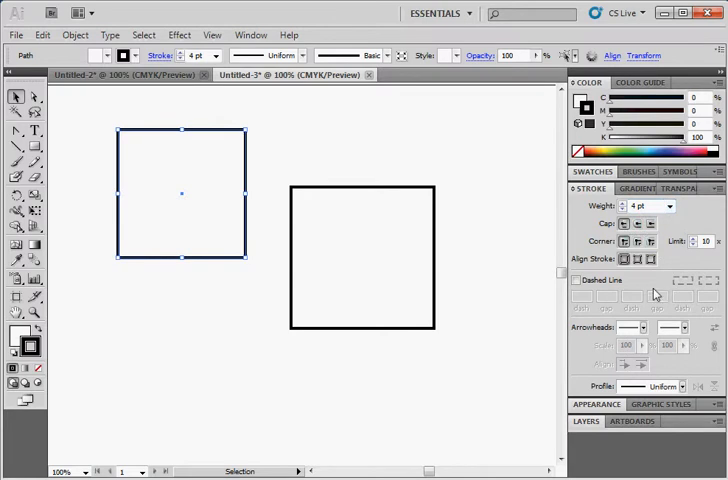
# - Turn the left square's stroke into a dashed line via the Stroke panel
pyautogui.click(576, 280)
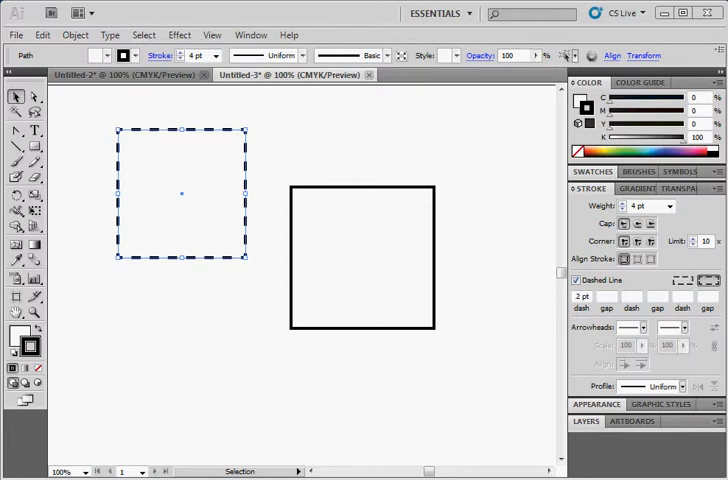
pyautogui.moveTo(344, 196)
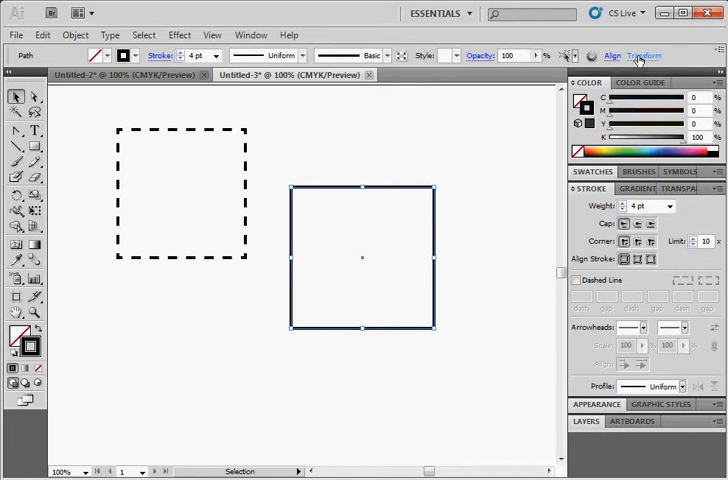
# - Resize the right square to 50 × 75 mm and position it at X 0, Y 0
pyautogui.click(644, 56)
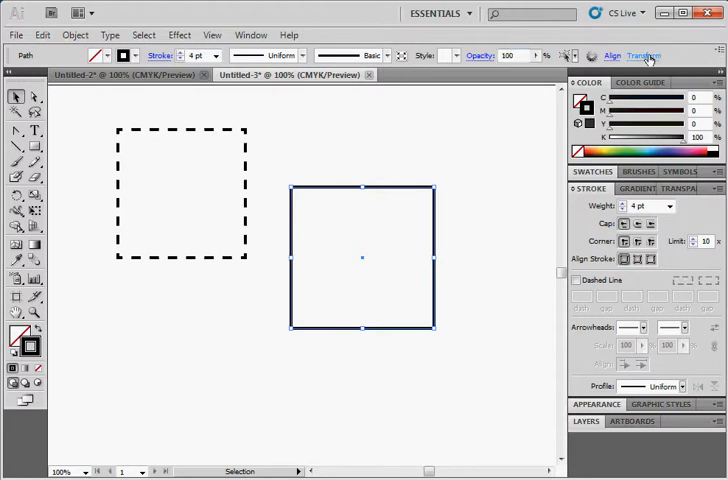
pyautogui.click(644, 56)
pyautogui.write('5')
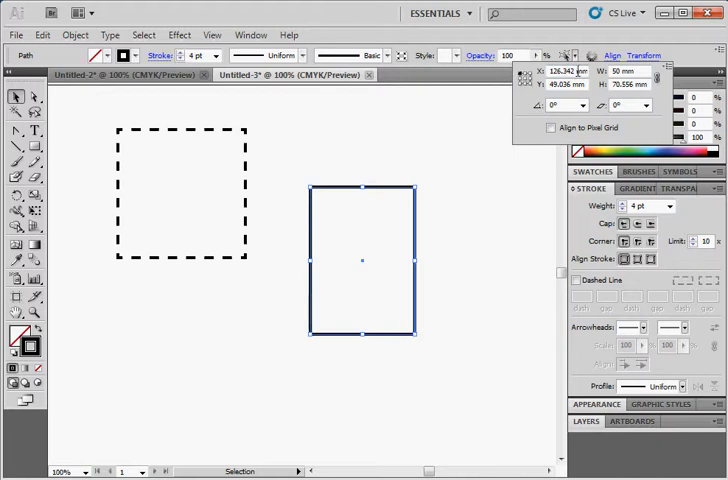
pyautogui.write('0')
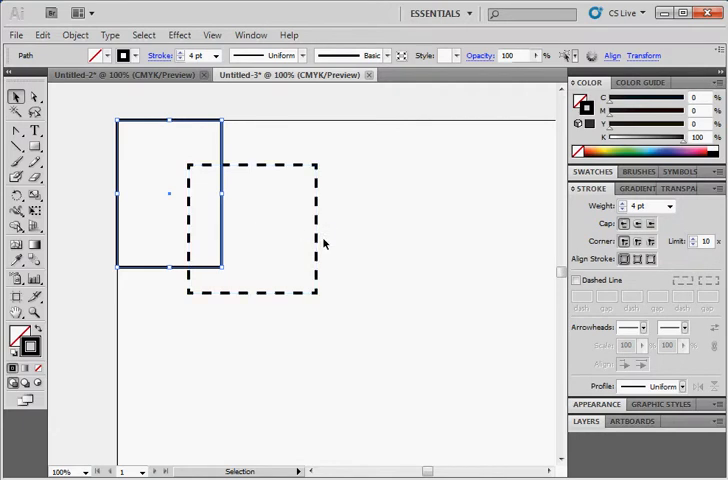
pyautogui.moveTo(300, 160)
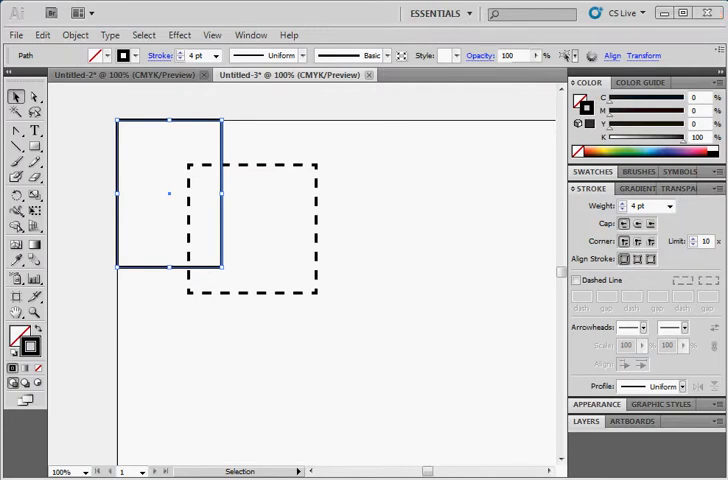
pyautogui.moveTo(428, 252)
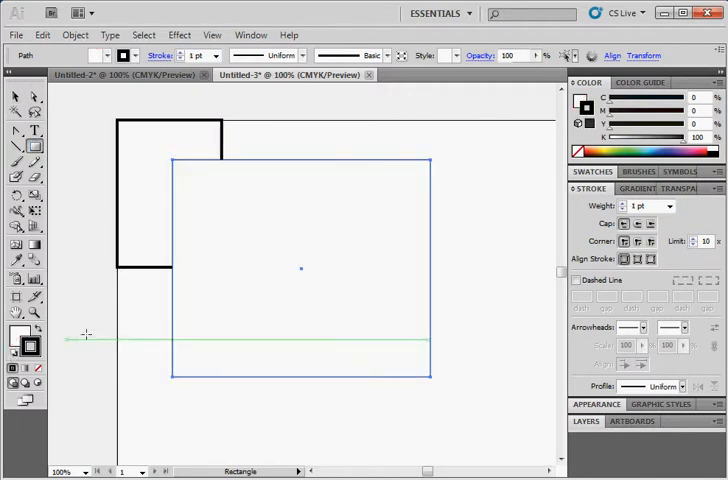
# - Nudge the large 1 pt rectangle slightly right so it covers the dashed square
pyautogui.click(16, 96)
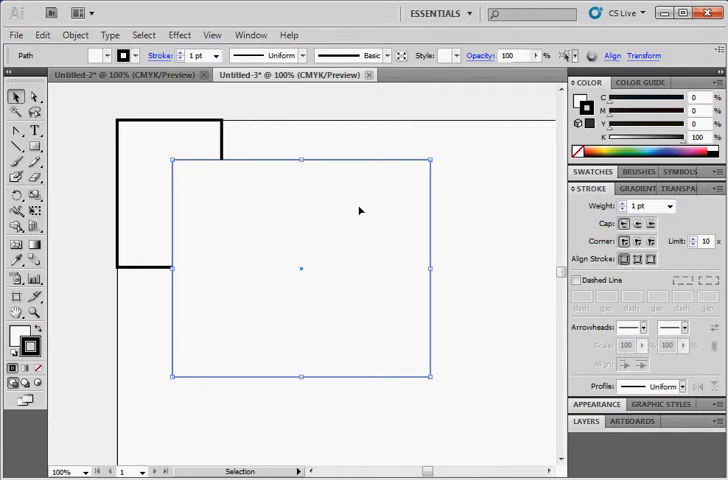
pyautogui.moveTo(496, 208)
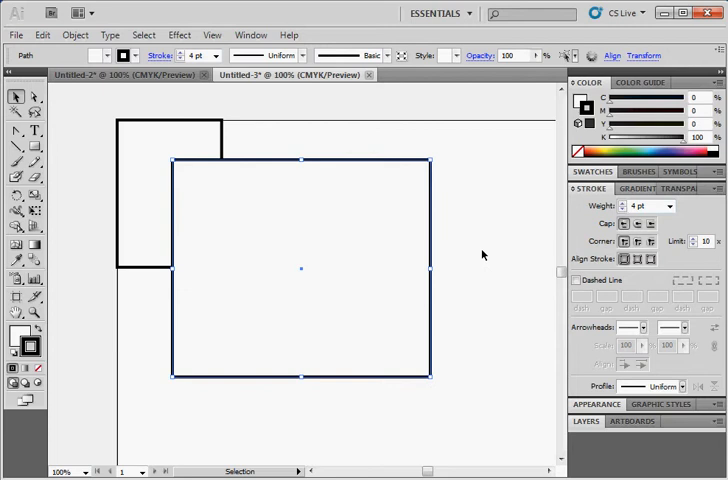
pyautogui.moveTo(300, 270); pyautogui.dragTo(318, 274)
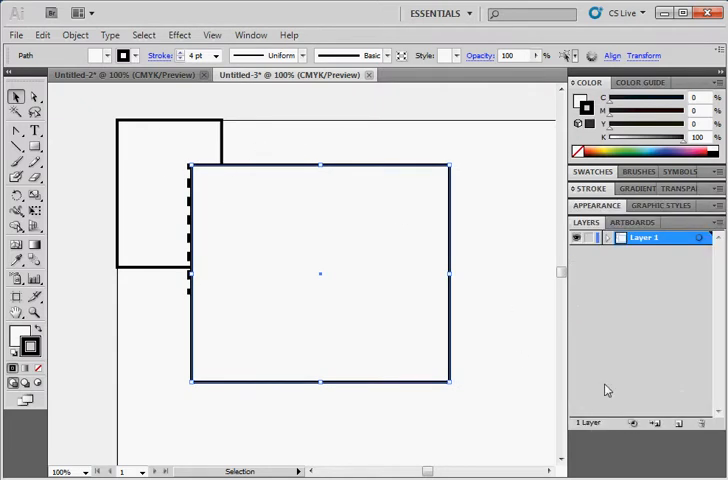
pyautogui.moveTo(616, 266)
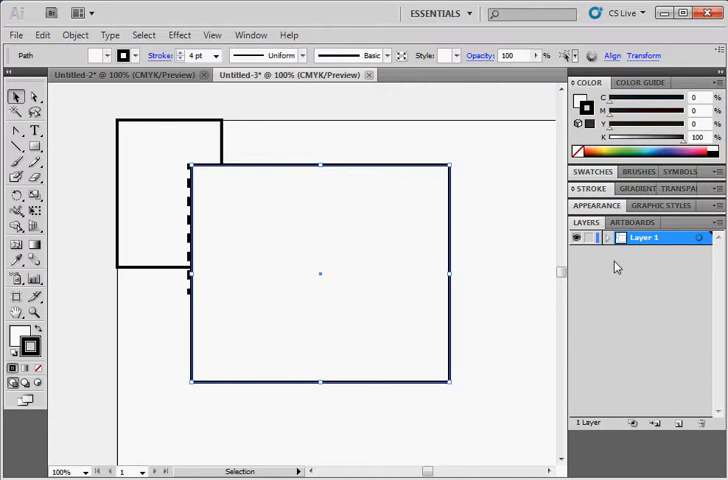
# - On a new layer, draw a thin black-filled bar and label it '50mm'
pyautogui.click(608, 236)
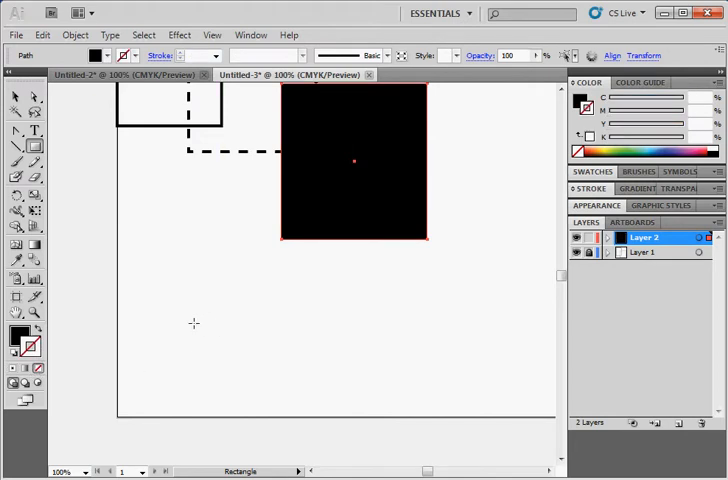
pyautogui.moveTo(190, 324); pyautogui.dragTo(308, 348)
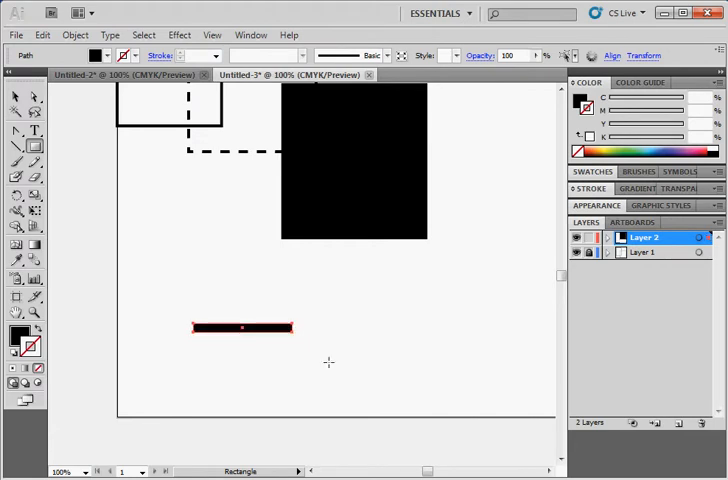
pyautogui.click(34, 132)
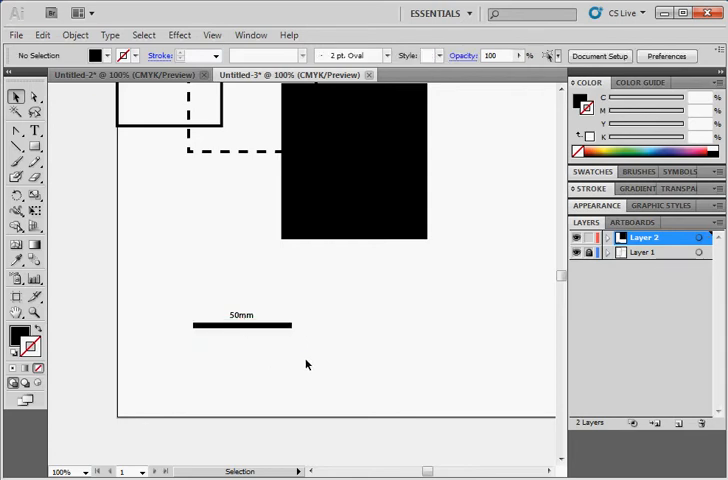
pyautogui.click(240, 324)
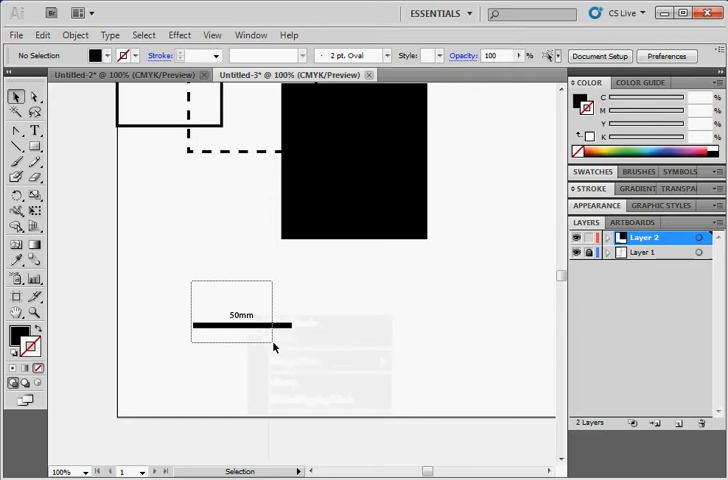
# - Group the bar with its label and move the scale bar below the black square
pyautogui.rightClick(240, 320)
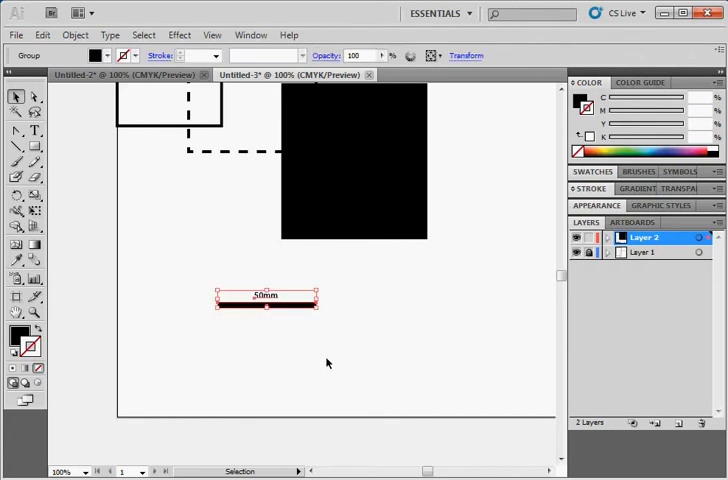
pyautogui.moveTo(266, 302); pyautogui.dragTo(330, 330)
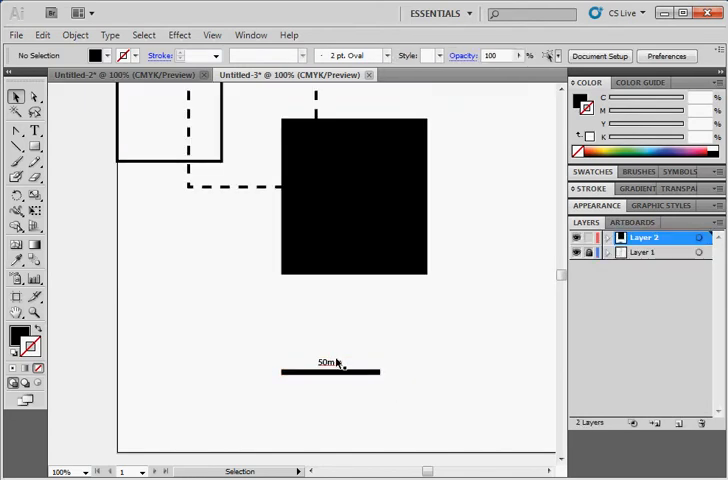
pyautogui.click(330, 368)
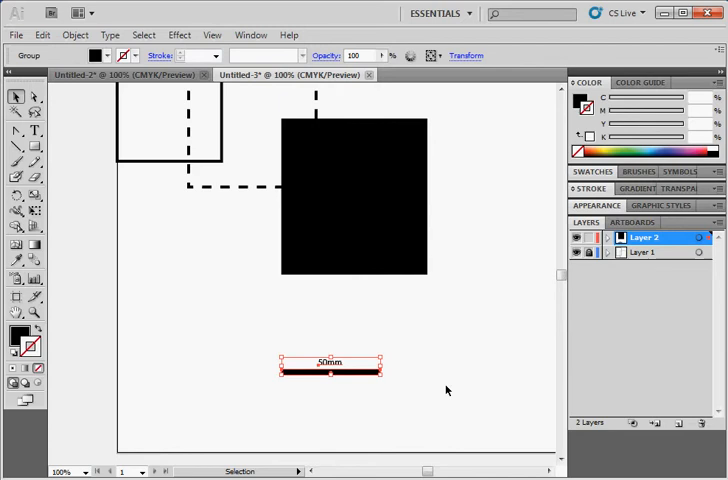
pyautogui.click(608, 236)
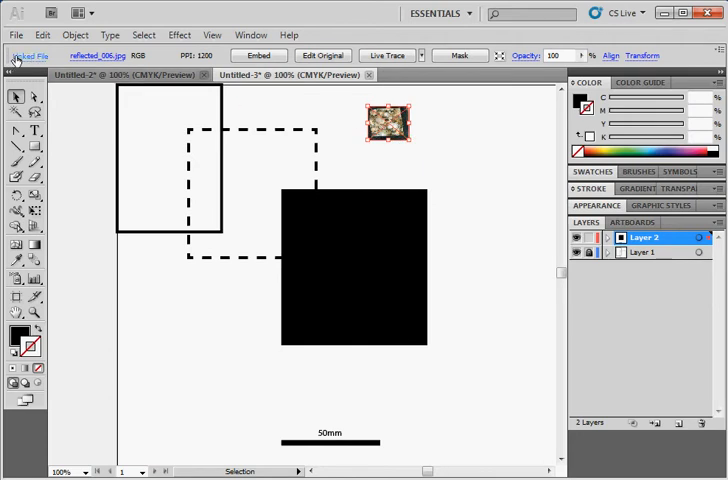
pyautogui.moveTo(28, 56)
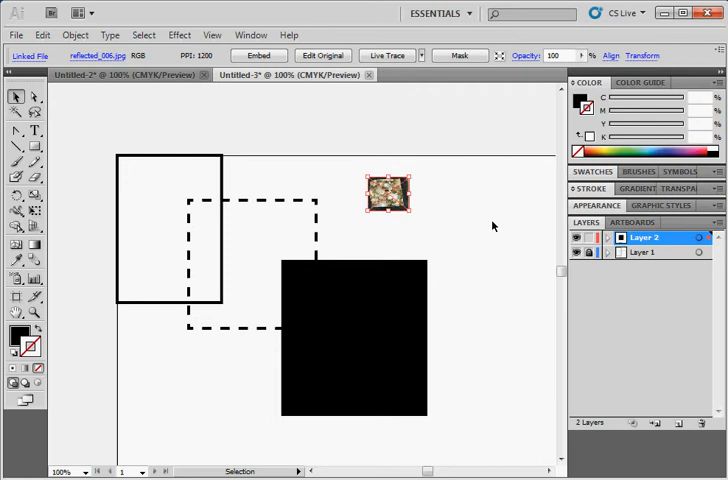
pyautogui.moveTo(484, 246)
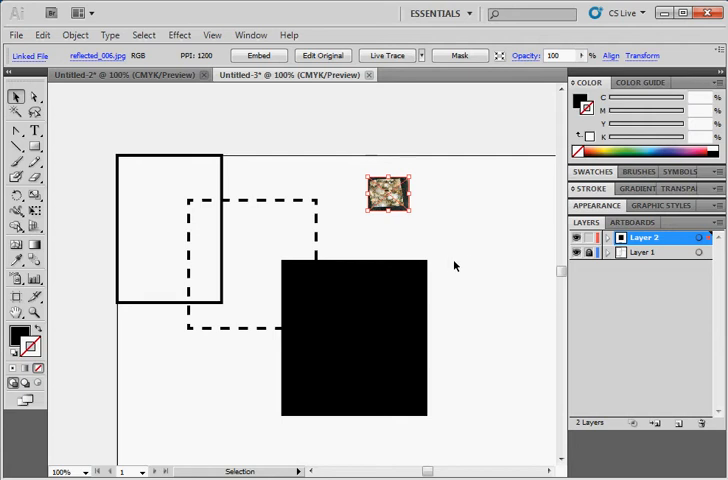
pyautogui.moveTo(464, 264)
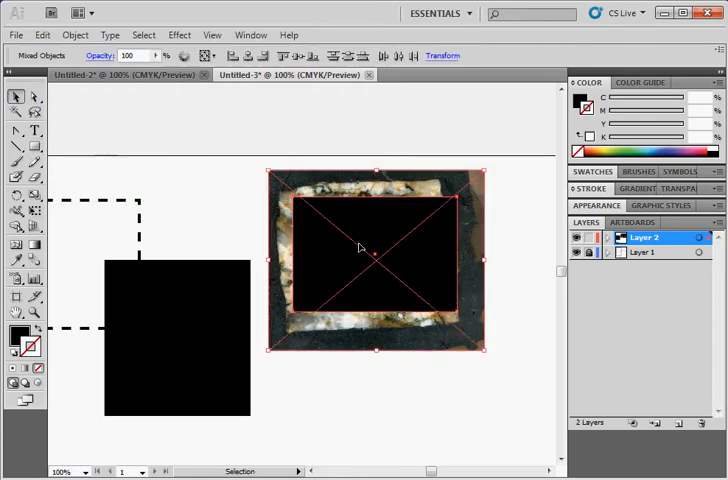
# - Apply Make Clipping Mask to crop the enlarged photo to the rectangle
pyautogui.rightClick(360, 246)
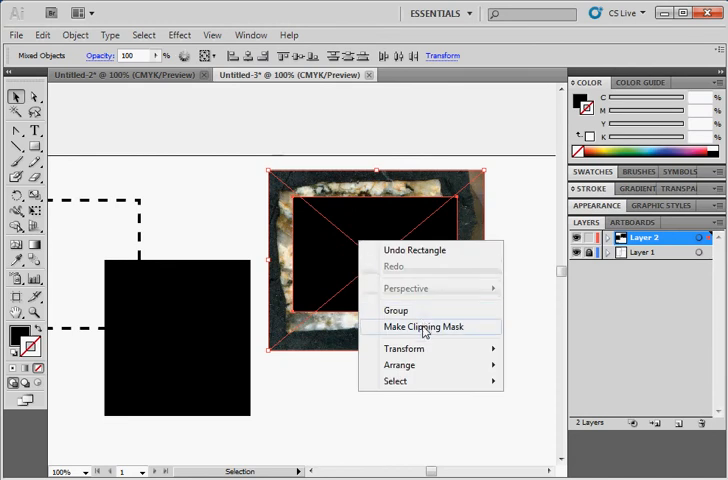
pyautogui.click(426, 326)
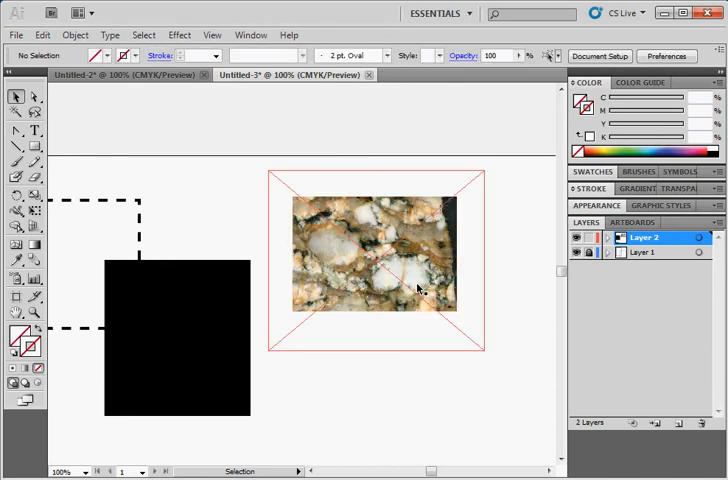
pyautogui.click(394, 256)
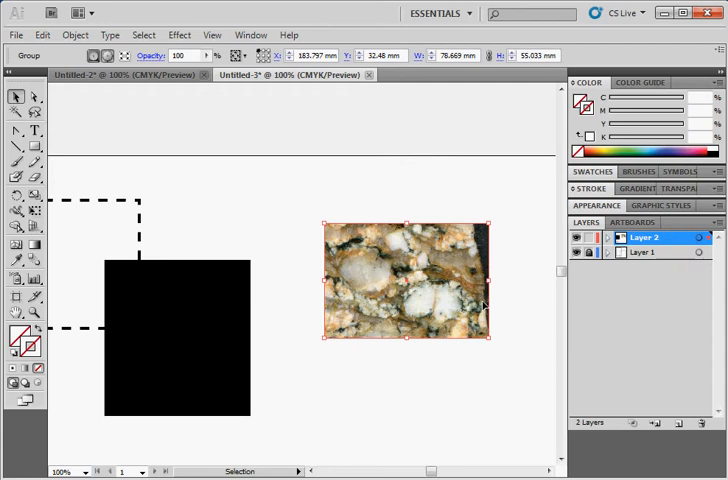
pyautogui.moveTo(478, 384)
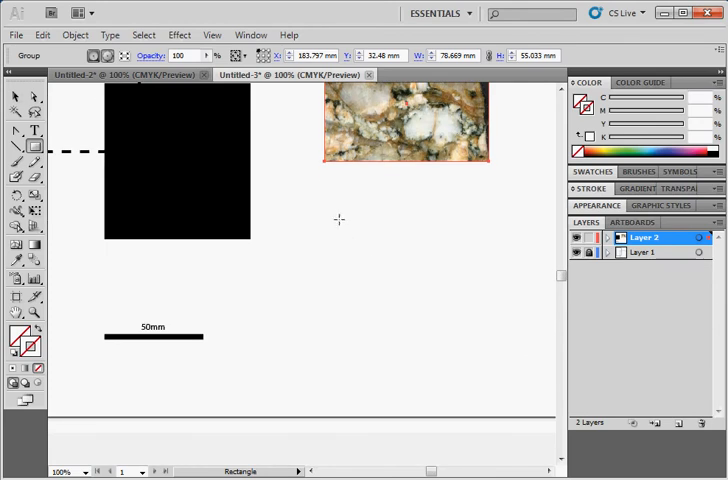
# - Draw a rectangle below the photo and split it into a 2-row, 3-column grid
pyautogui.moveTo(322, 208); pyautogui.dragTo(490, 392)
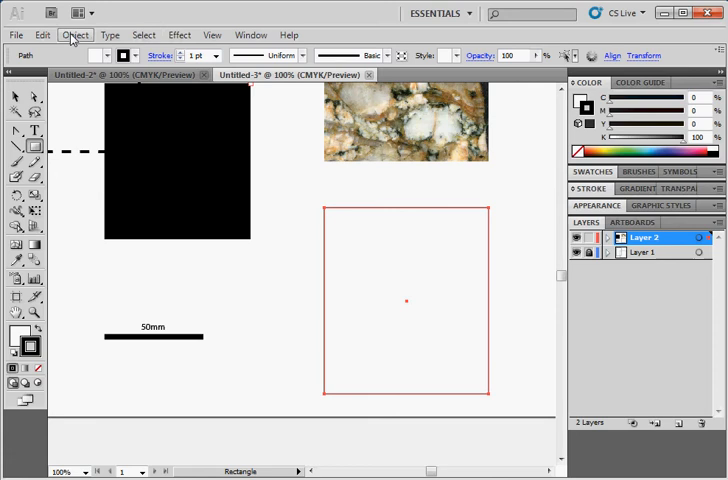
pyautogui.click(76, 36)
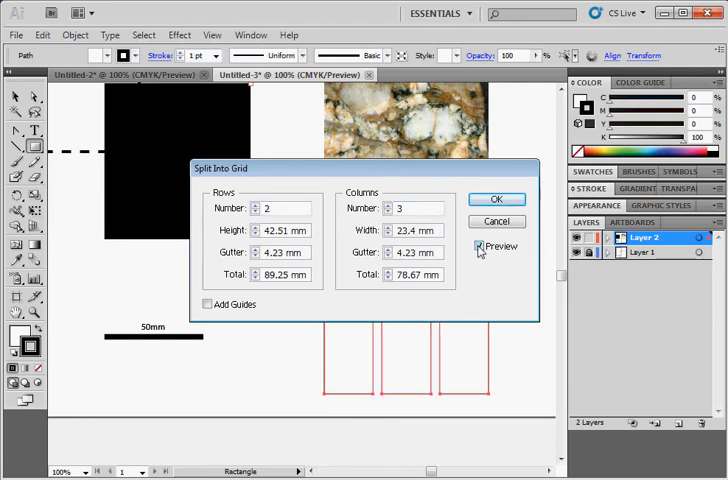
pyautogui.click(496, 200)
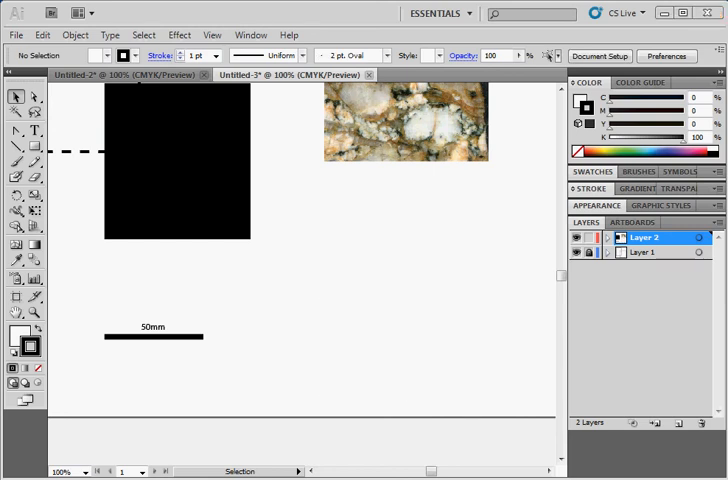
pyautogui.moveTo(482, 316)
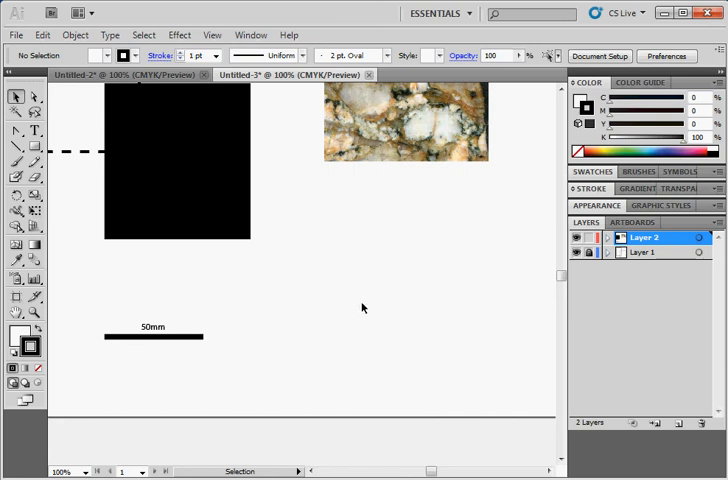
pyautogui.moveTo(368, 320)
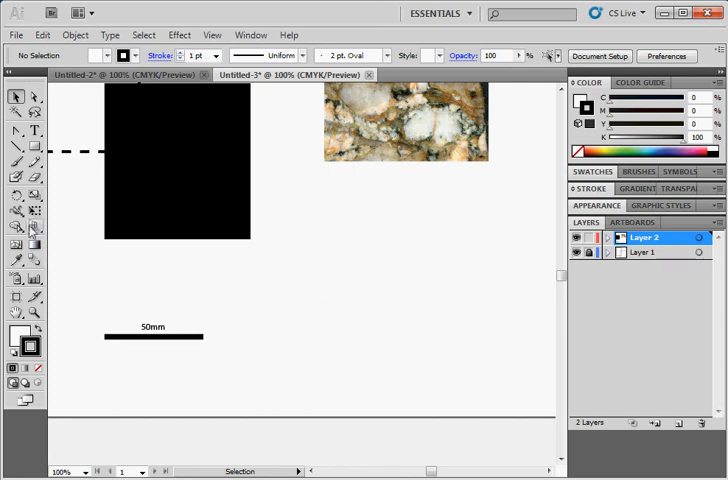
pyautogui.moveTo(16, 228)
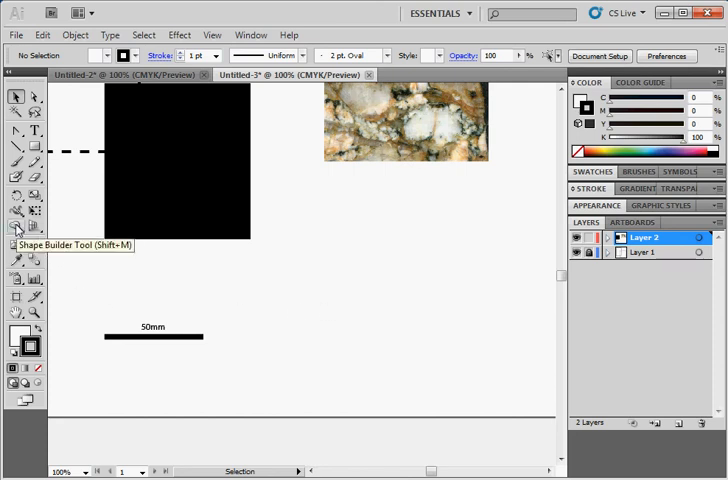
pyautogui.moveTo(32, 230)
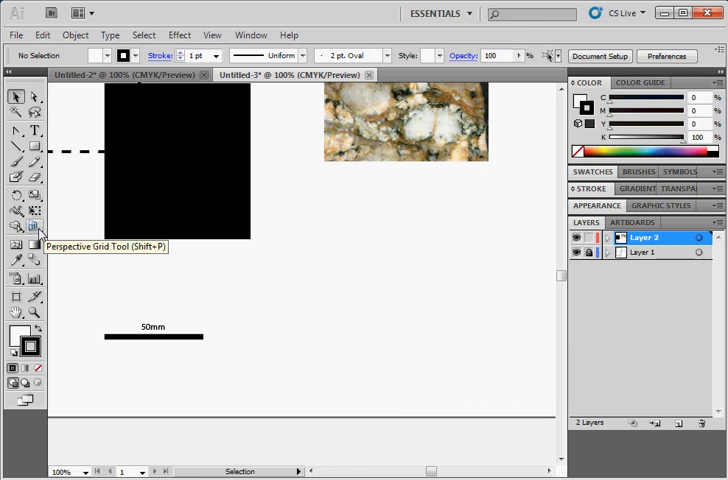
pyautogui.moveTo(16, 148)
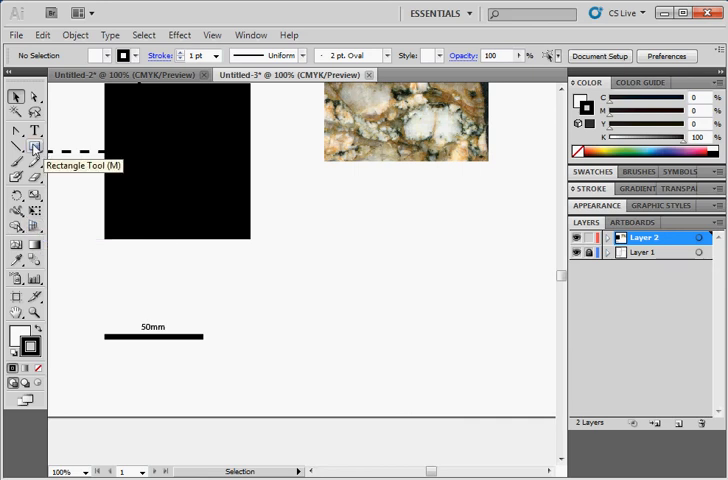